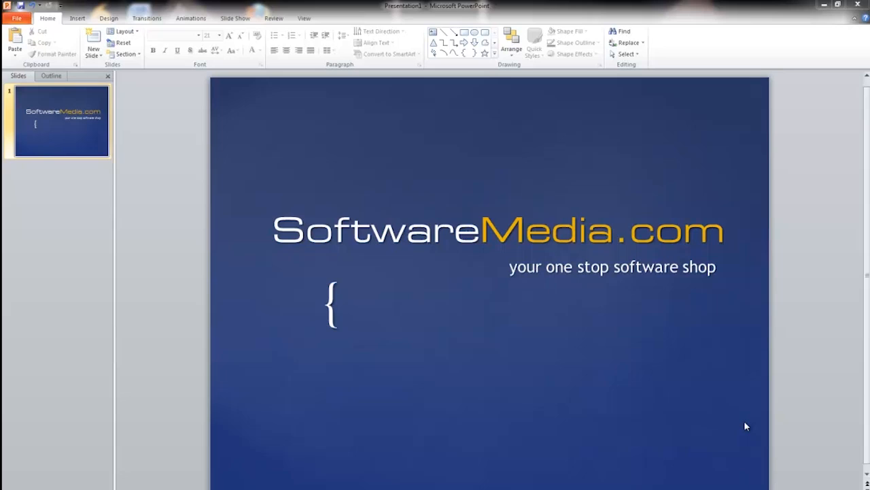
mouse_move(15, 59)
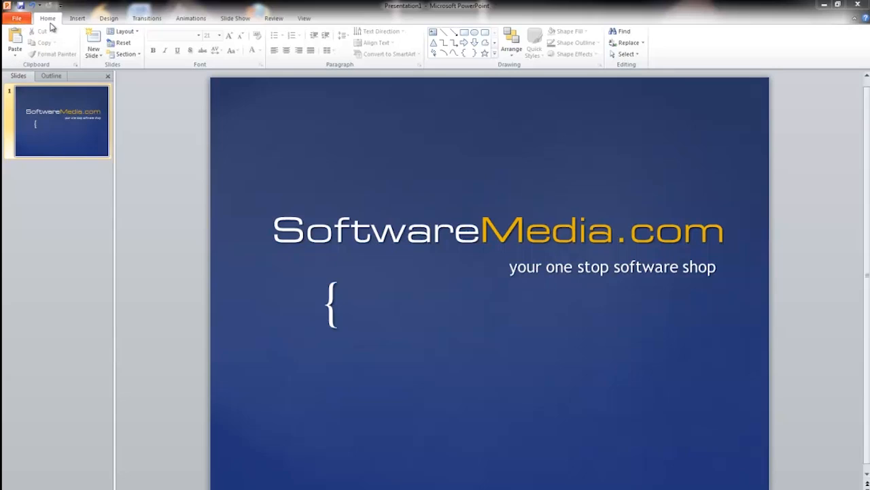
mouse_move(57, 26)
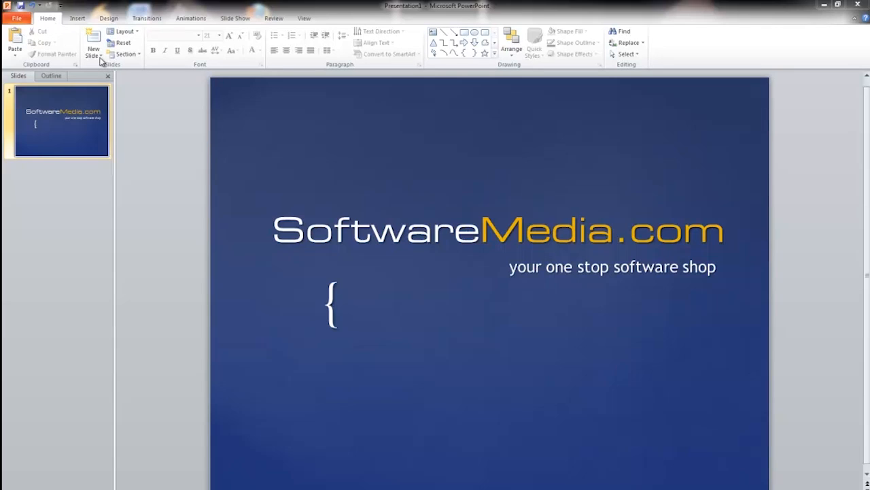
mouse_move(216, 60)
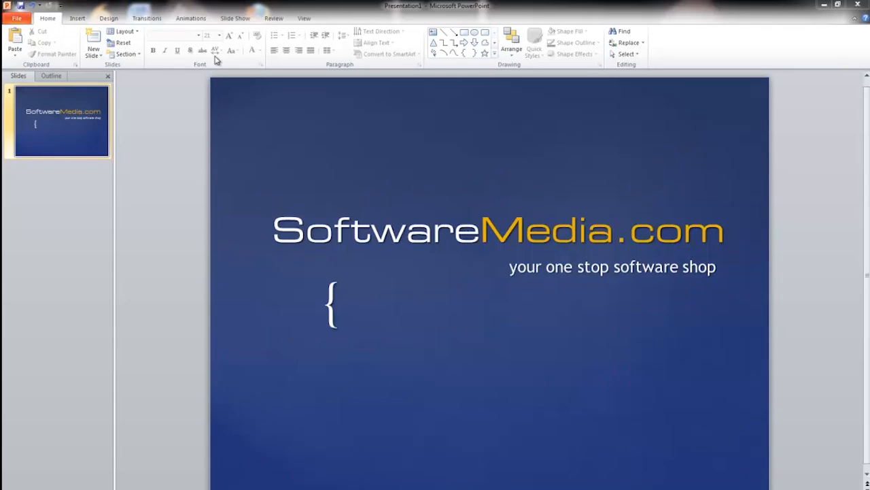
mouse_move(707, 48)
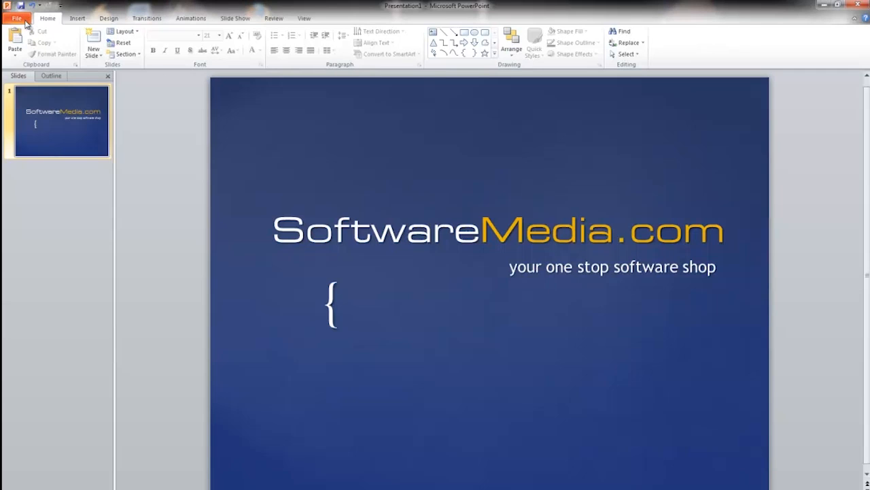
Browse the File Backstage's Recent and Print pages, then return to the slide.
click(16, 19)
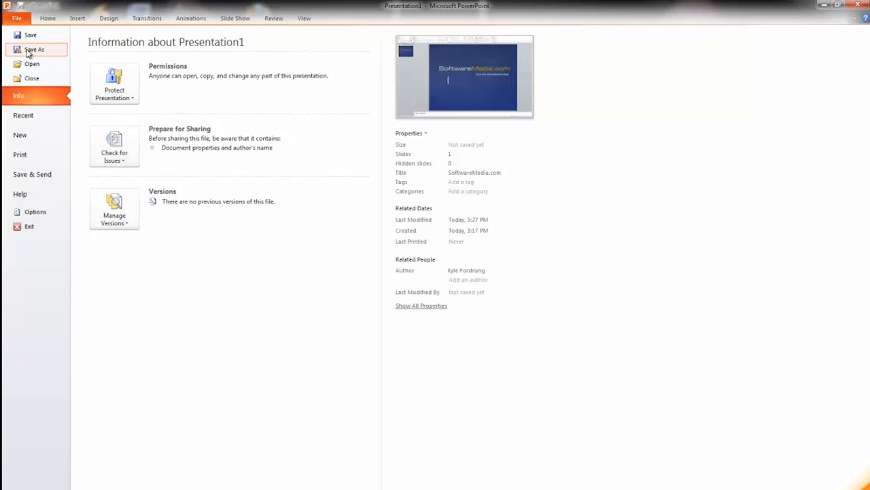
mouse_move(31, 64)
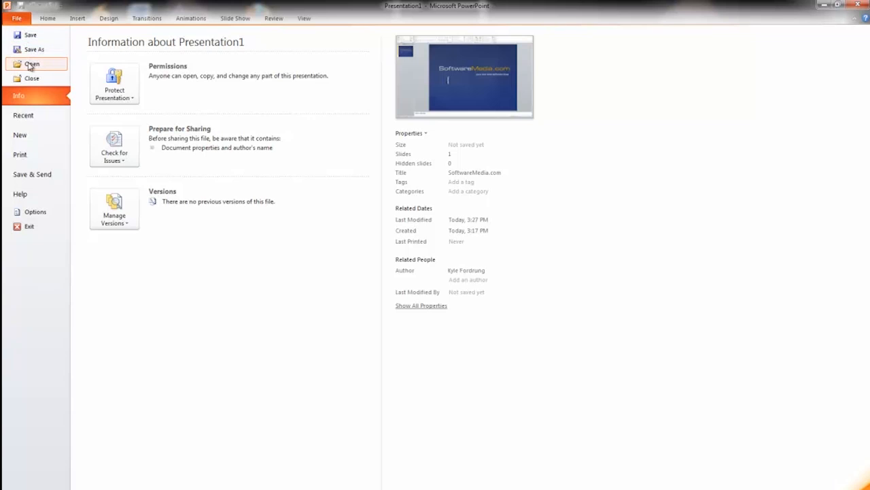
click(23, 115)
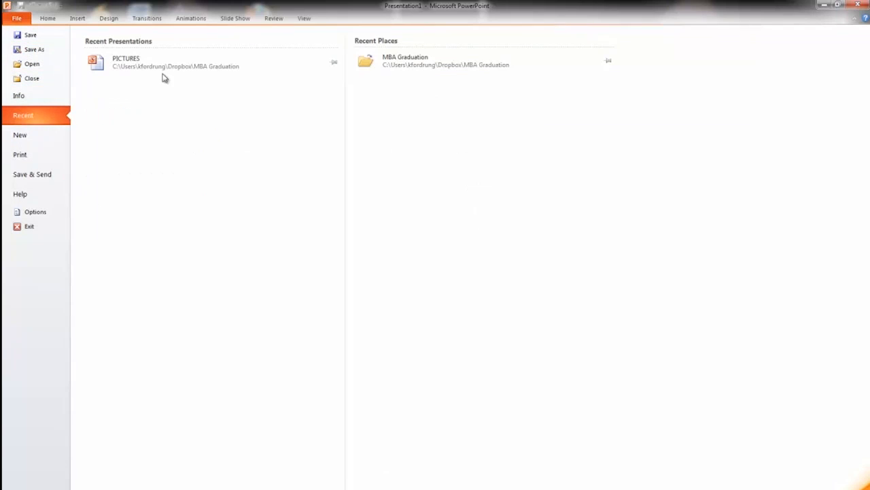
click(20, 154)
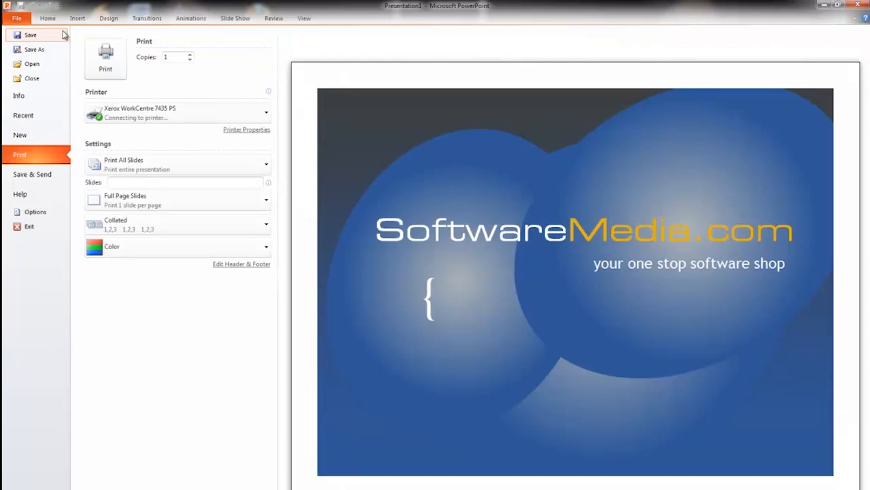
click(16, 19)
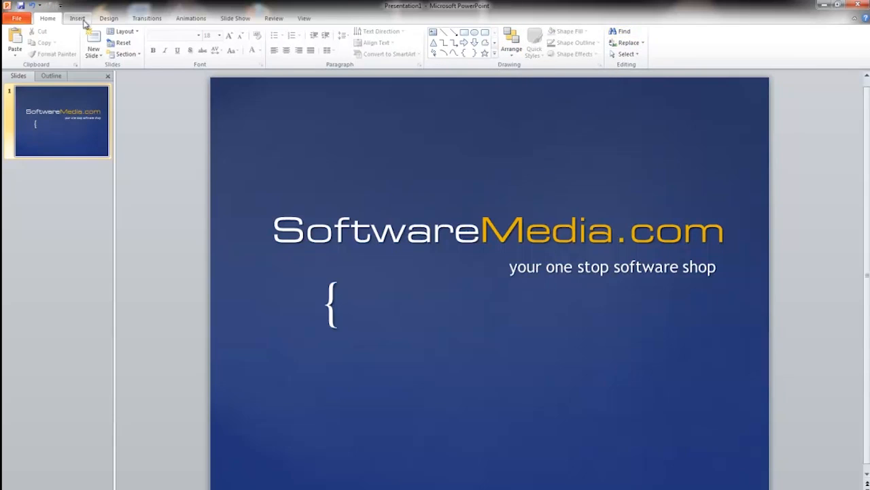
Bring up the Insert features and cancel the Insert Picture dialog without adding anything.
click(76, 19)
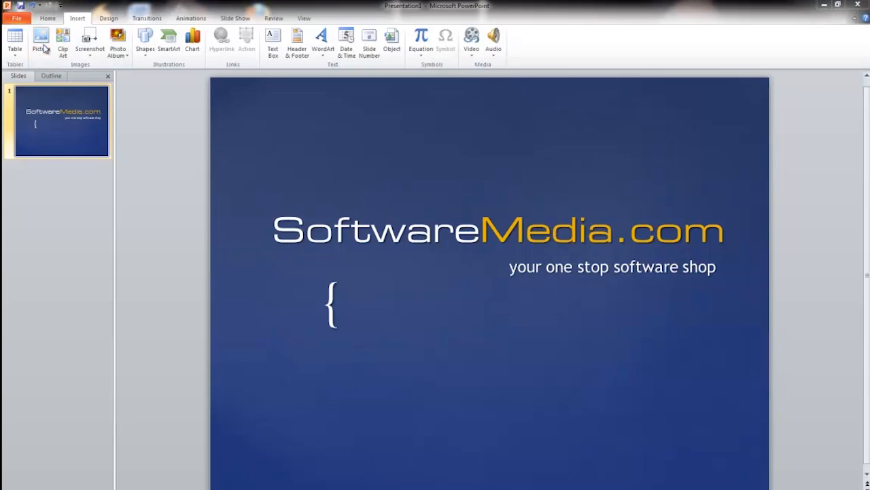
click(40, 38)
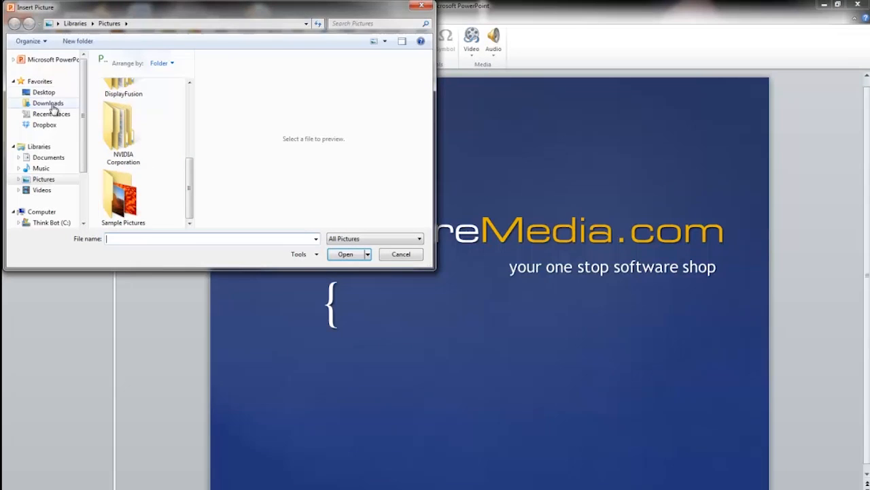
click(346, 254)
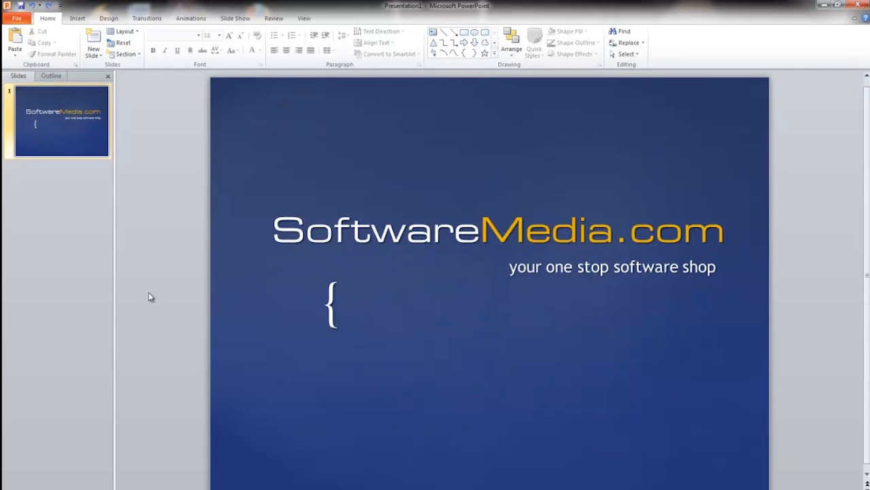
click(89, 38)
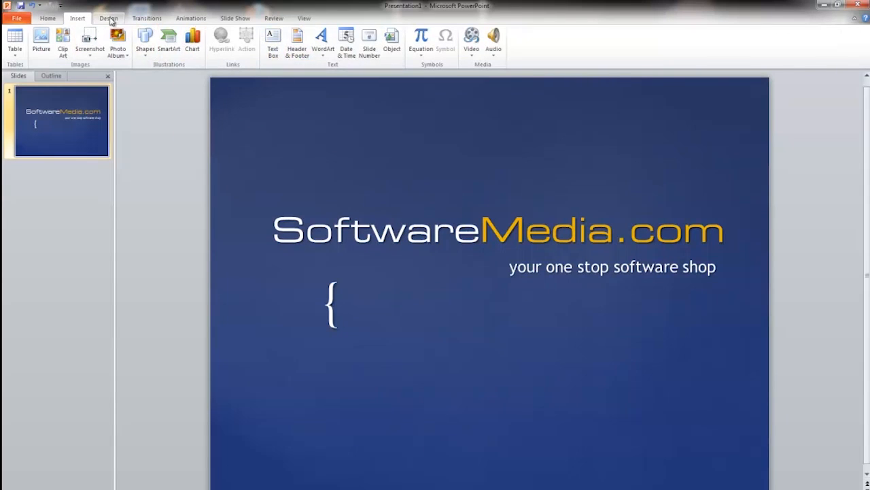
Preview two alternative Design themes without applying them, then bring up the Animations features.
click(108, 18)
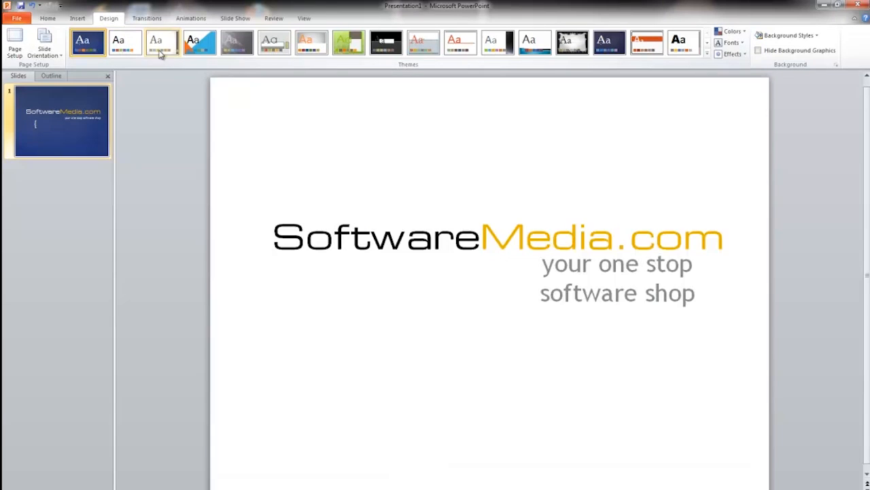
click(460, 42)
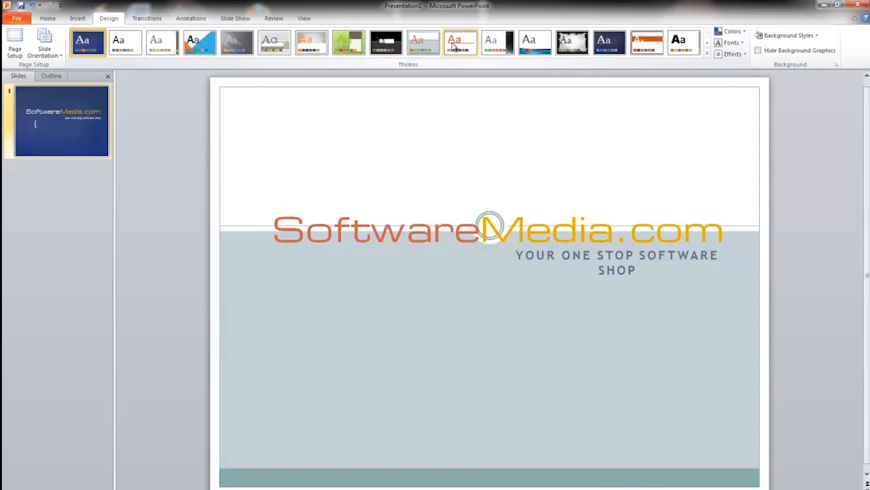
click(646, 43)
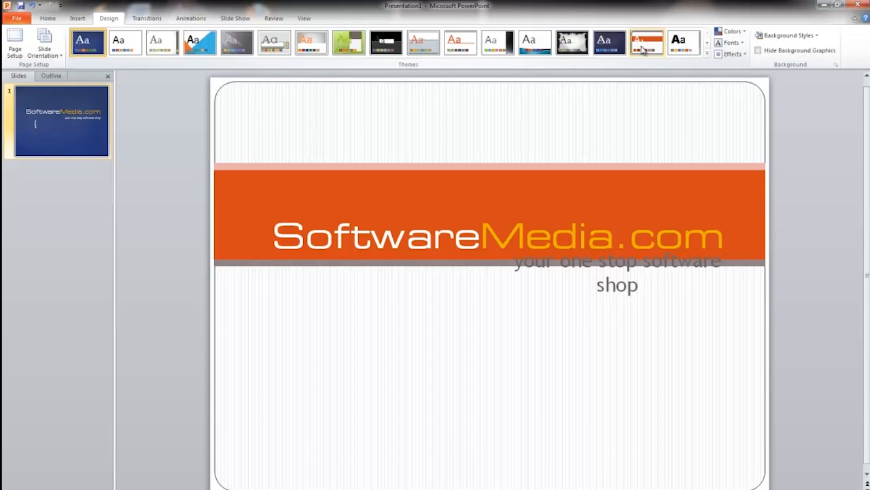
click(147, 18)
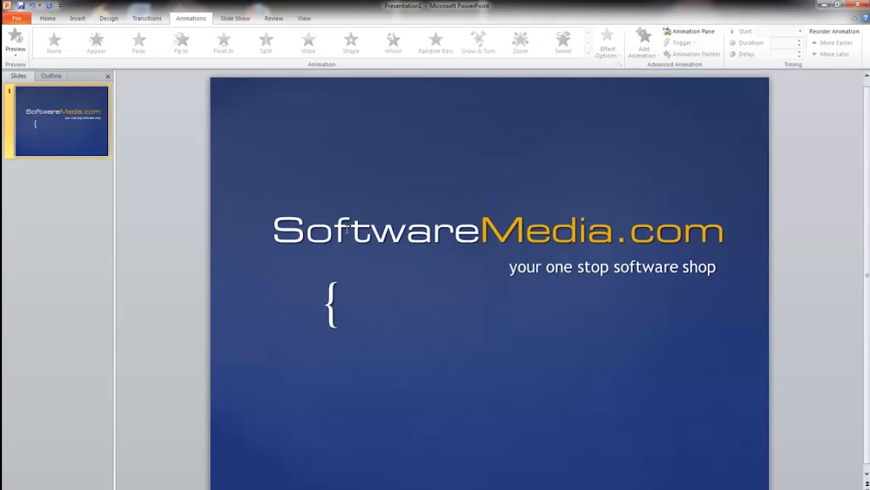
Give the SoftwareMedia.com title a Float In entrance animation, replacing a briefly applied Fly In.
click(496, 230)
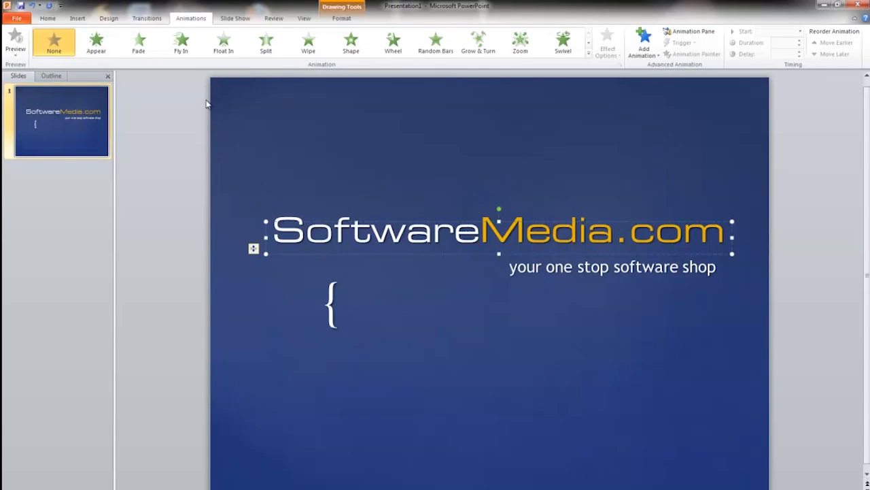
click(181, 42)
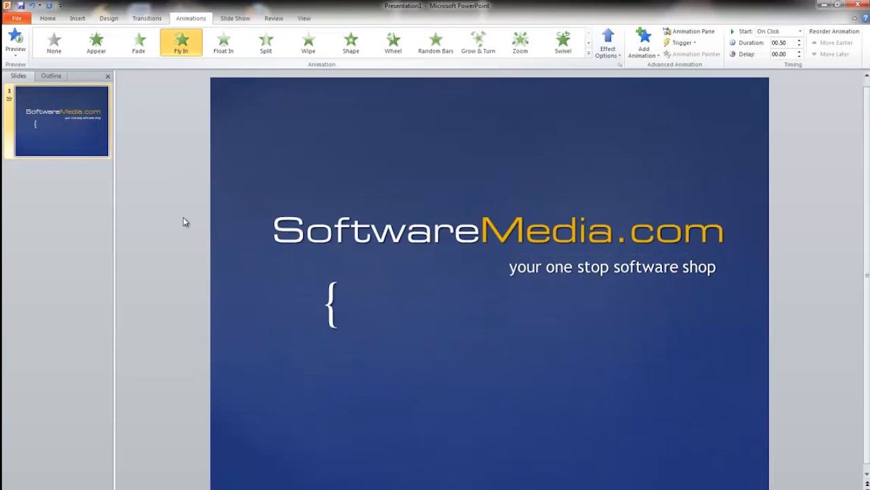
click(223, 42)
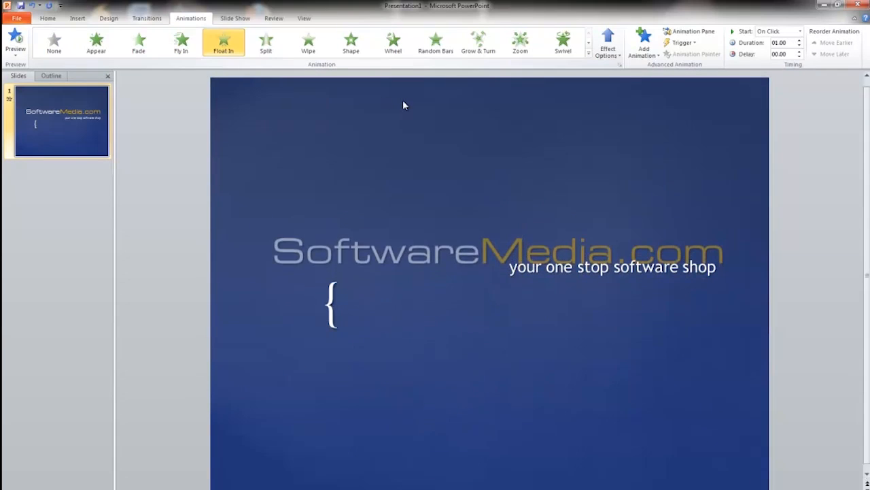
click(642, 42)
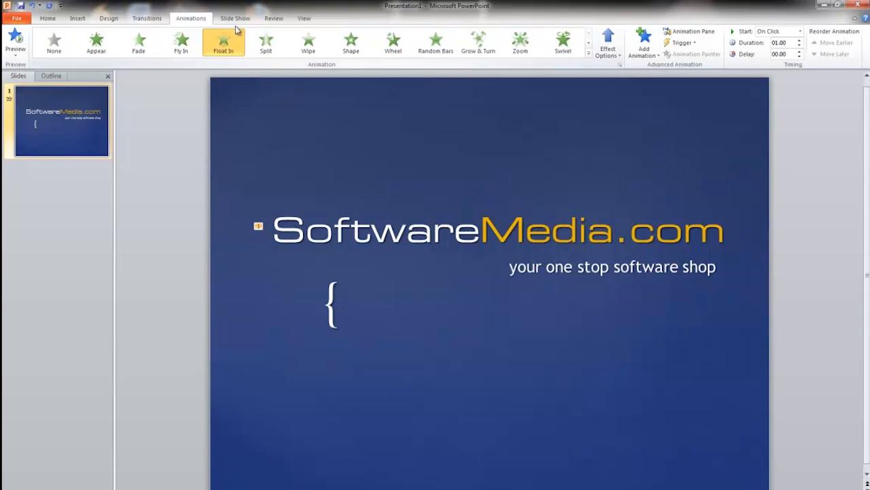
View the Slide Show settings, then the Review proofing and commenting features.
click(235, 18)
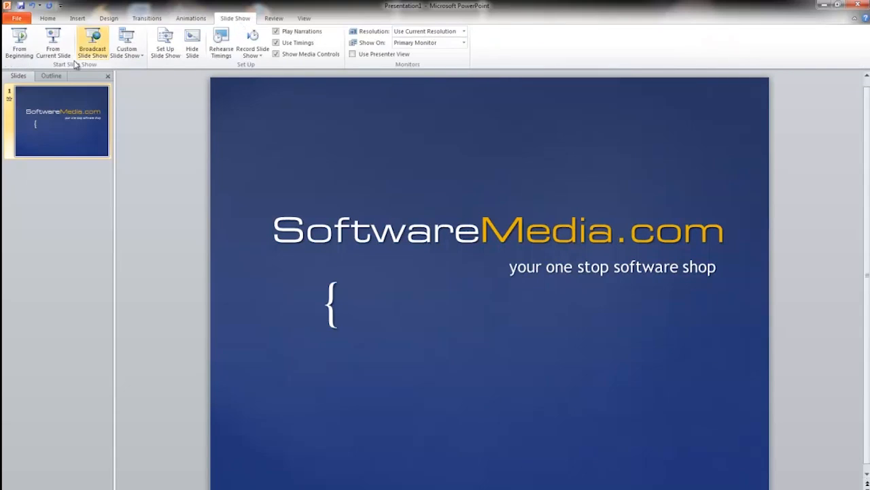
mouse_move(53, 43)
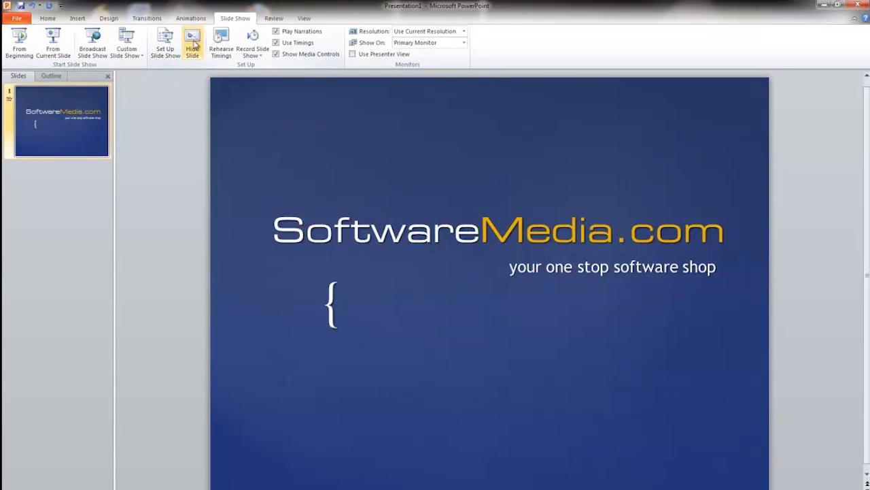
click(273, 18)
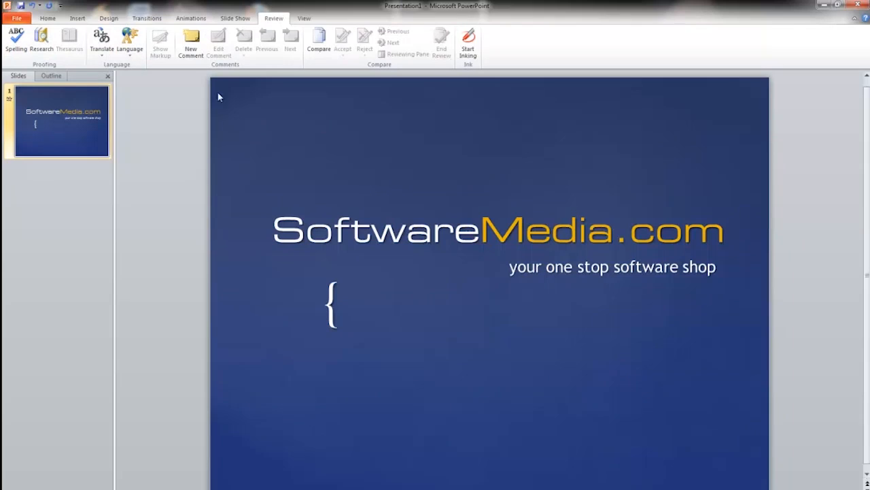
Look over the View options, then open the Backstage Info page.
click(304, 19)
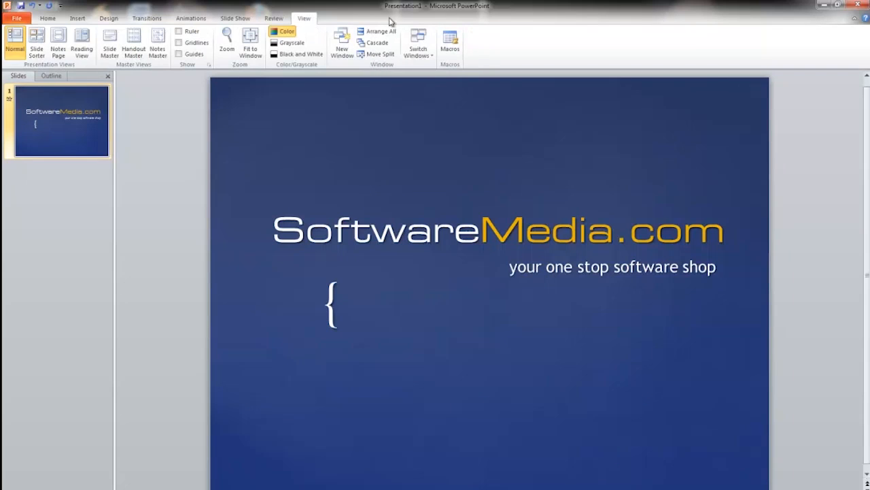
mouse_move(15, 41)
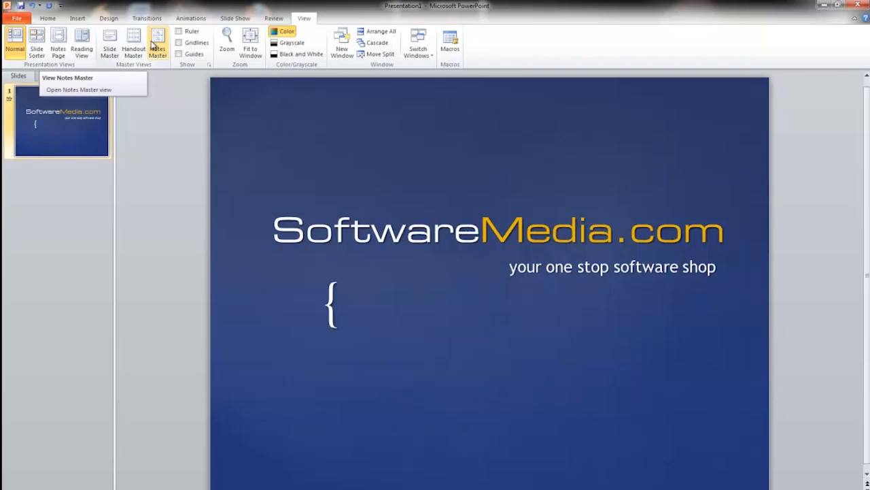
click(17, 19)
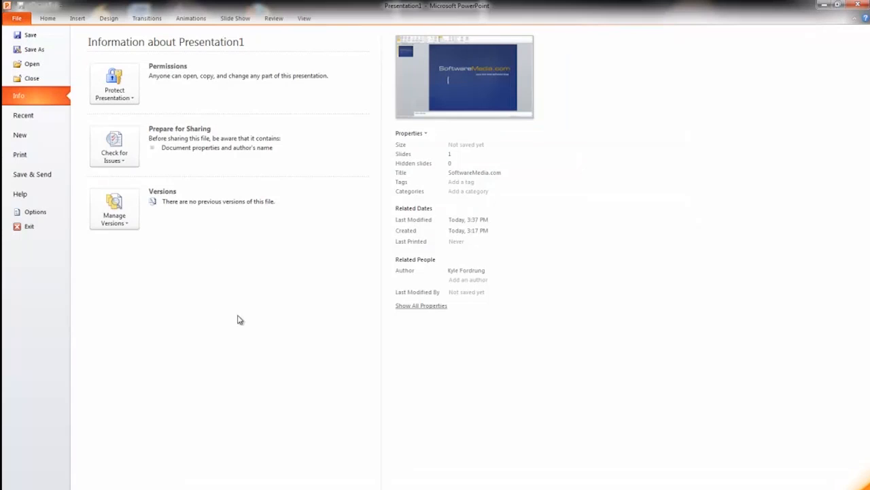